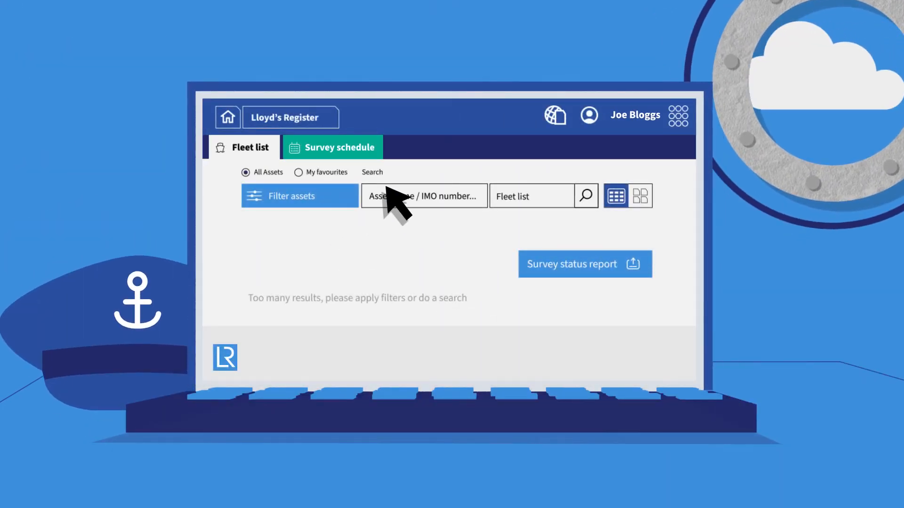
mouse_move(613, 239)
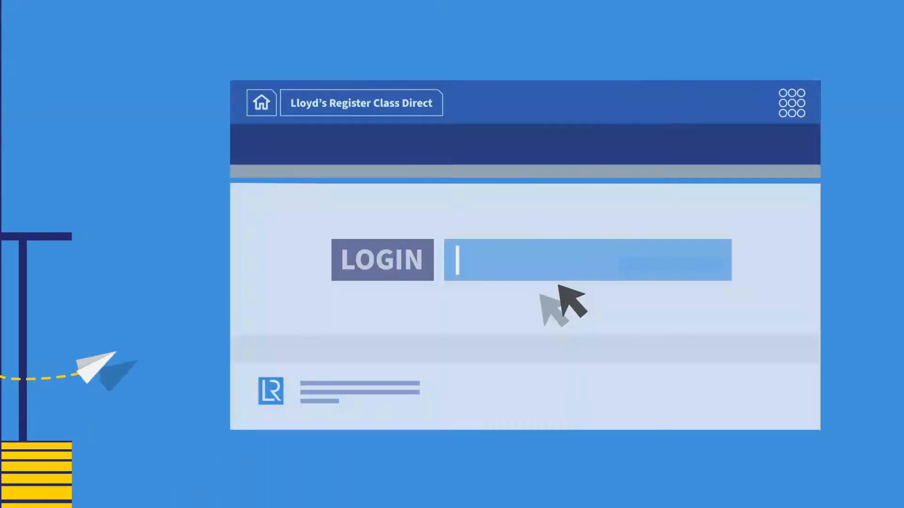
text(**)
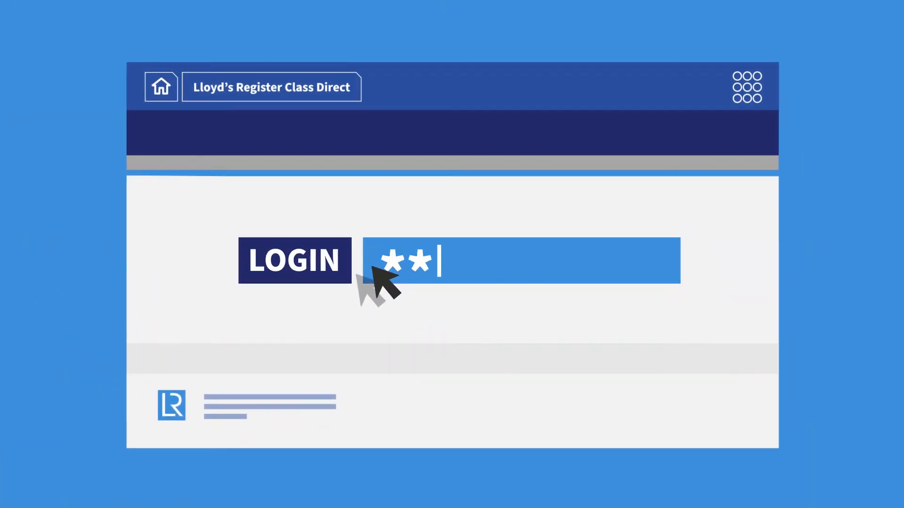
text(*****)
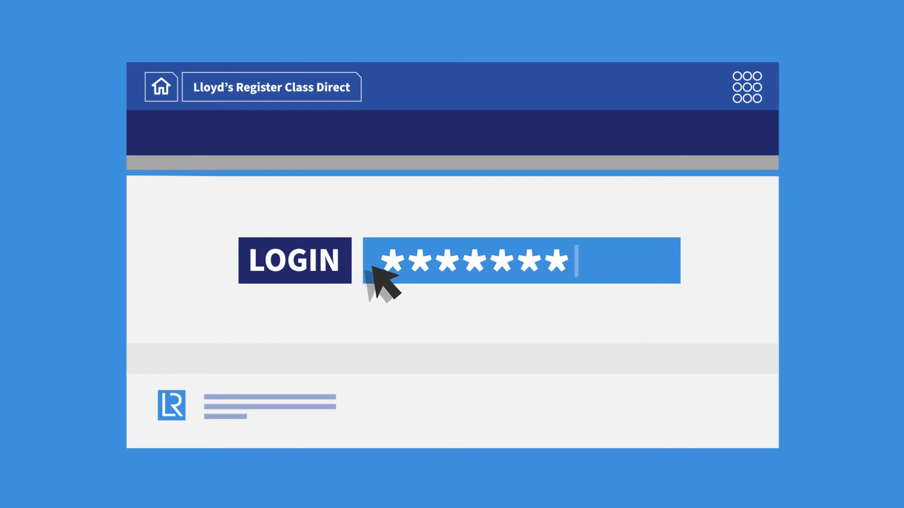